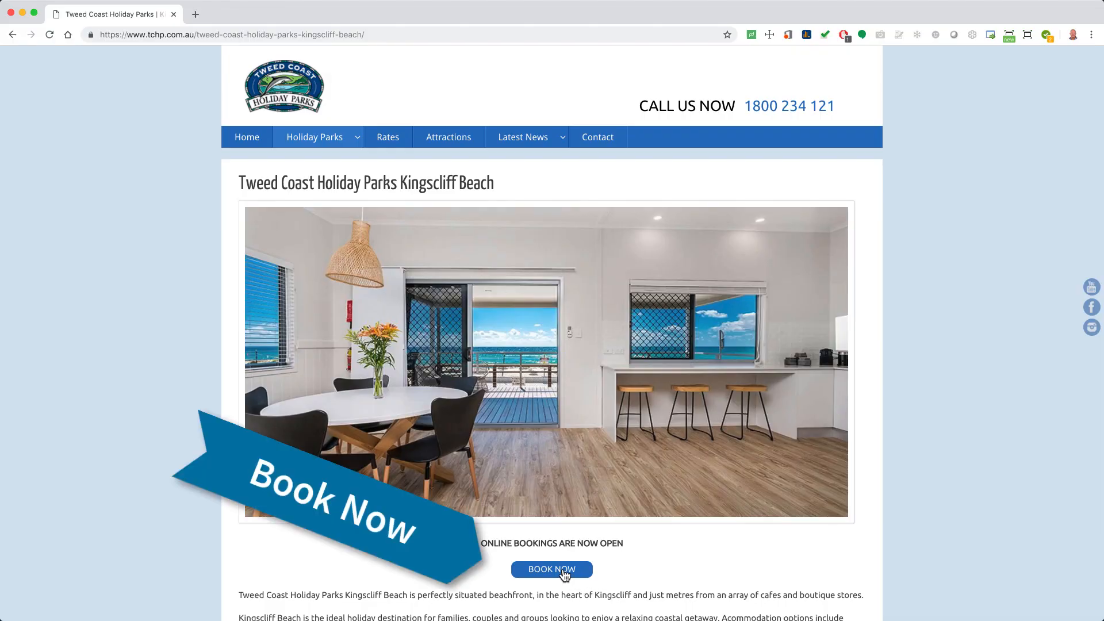
# Go from the park's Book Now page into the RMS Cloud dashboard with Online Bookings setup listed
pyautogui.click(551, 569)
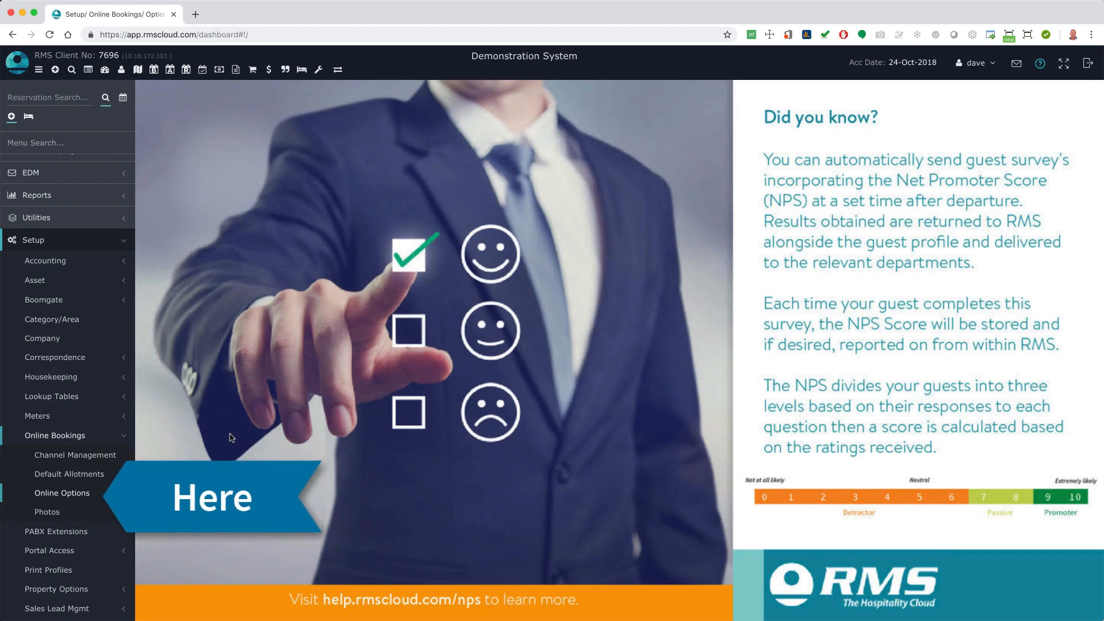
# Show the Logo Settings section within the booking engine's Online Options
pyautogui.click(62, 492)
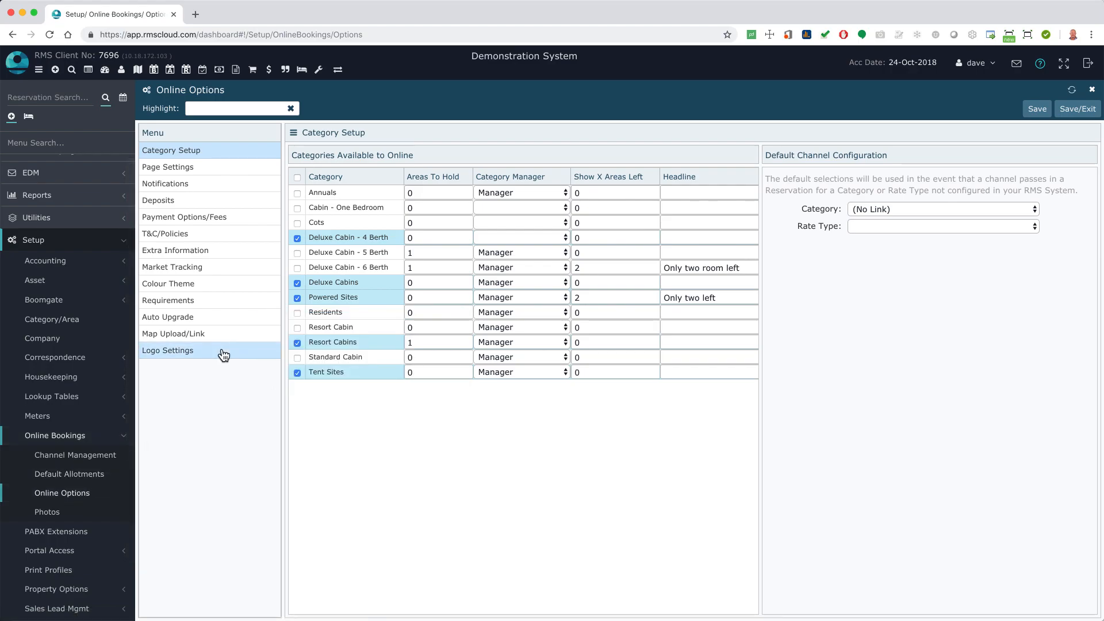
pyautogui.click(168, 349)
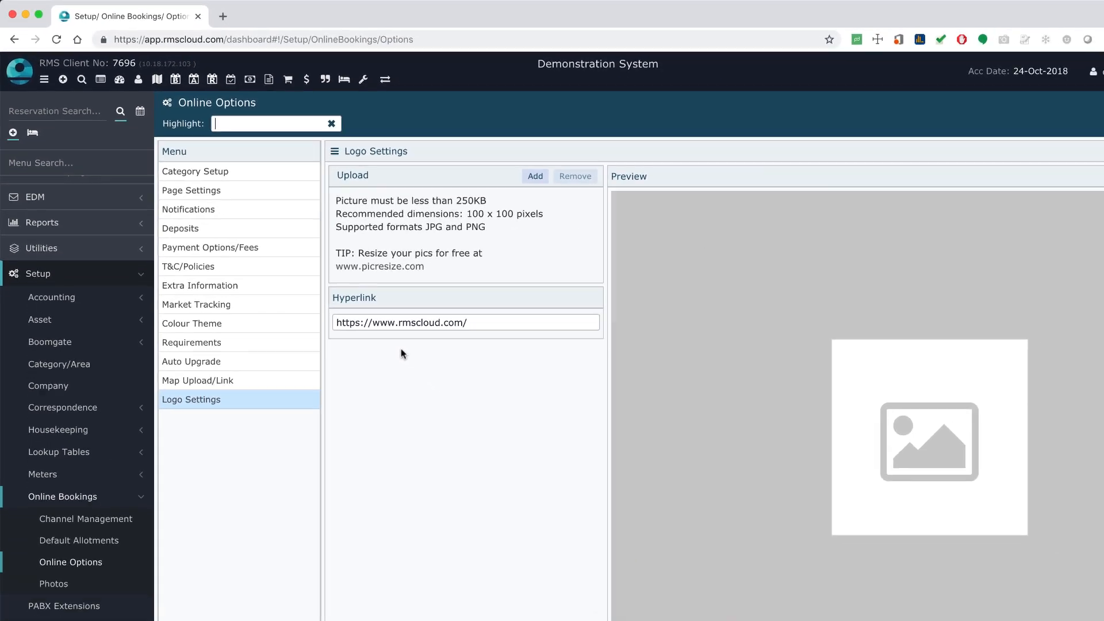
pyautogui.click(380, 265)
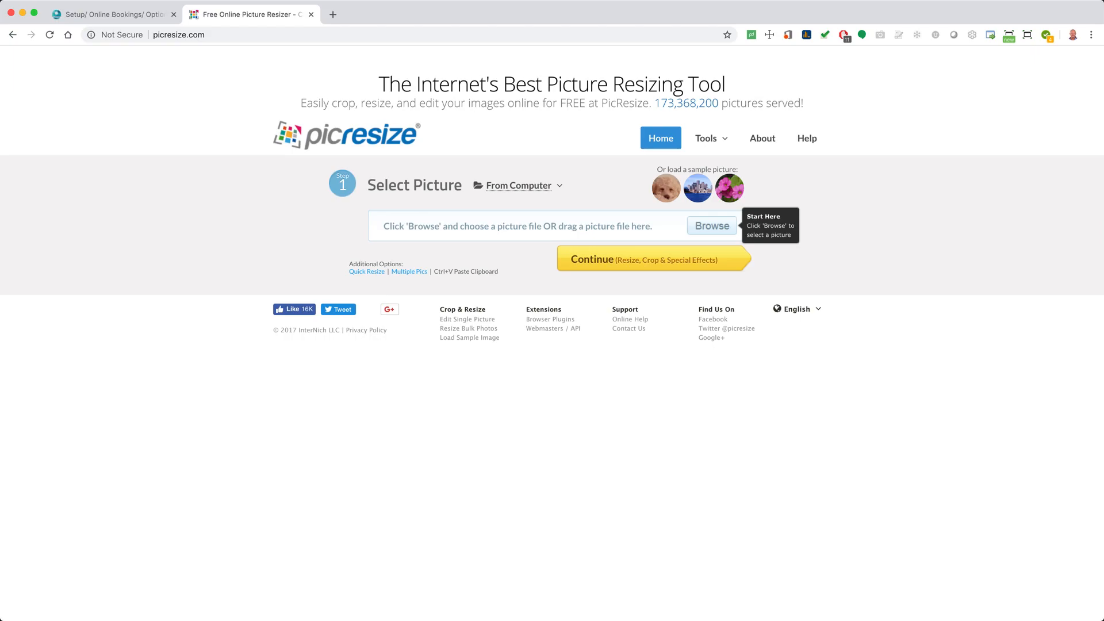
# Close the PicResize tab and return to RMS Cloud's Logo Settings
pyautogui.click(109, 14)
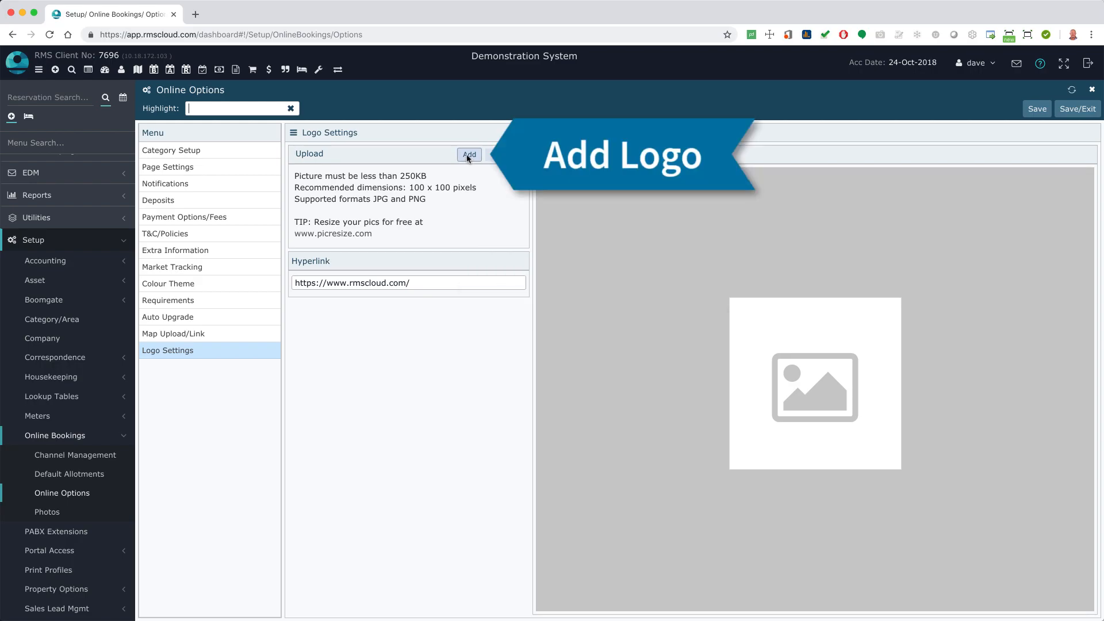
# Upload the Logo PNG file as the booking engine logo and save the settings
pyautogui.click(469, 154)
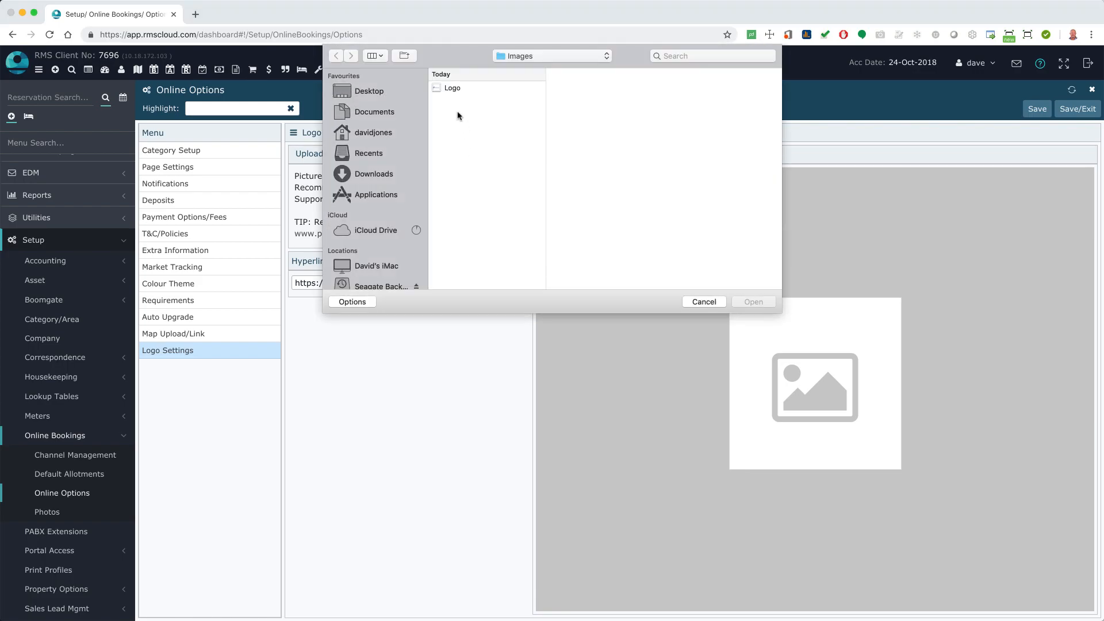
pyautogui.click(453, 87)
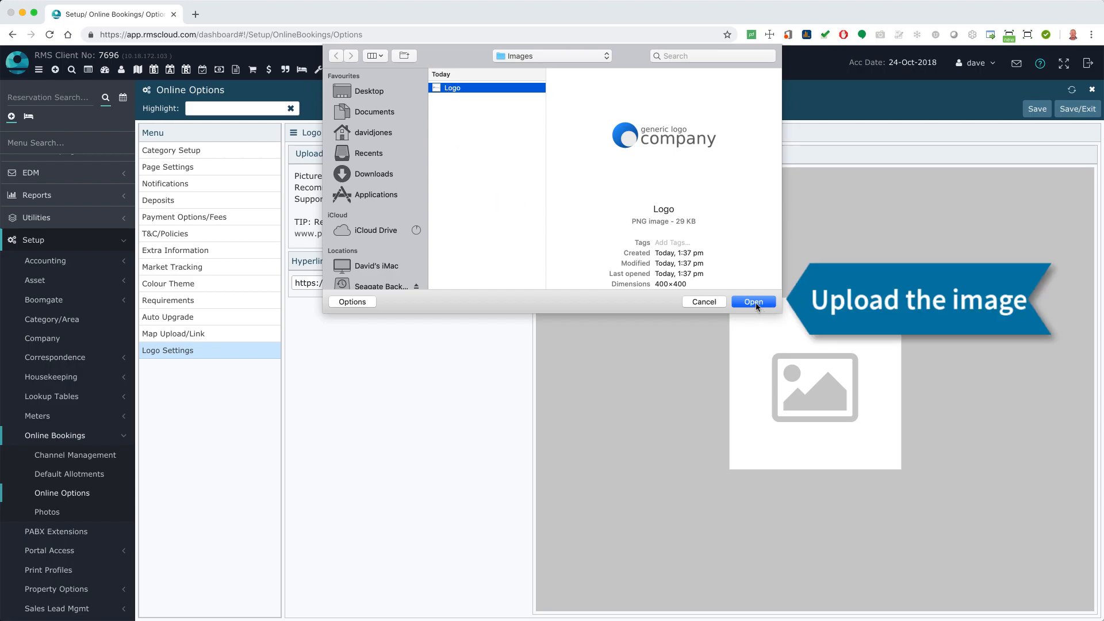
pyautogui.click(751, 301)
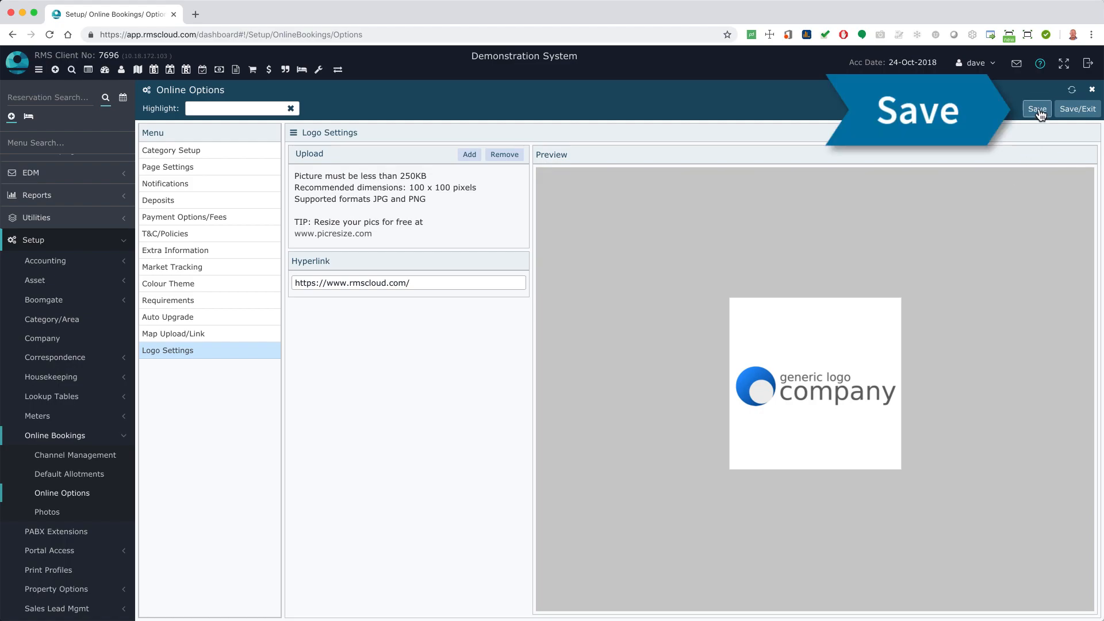
pyautogui.click(1035, 108)
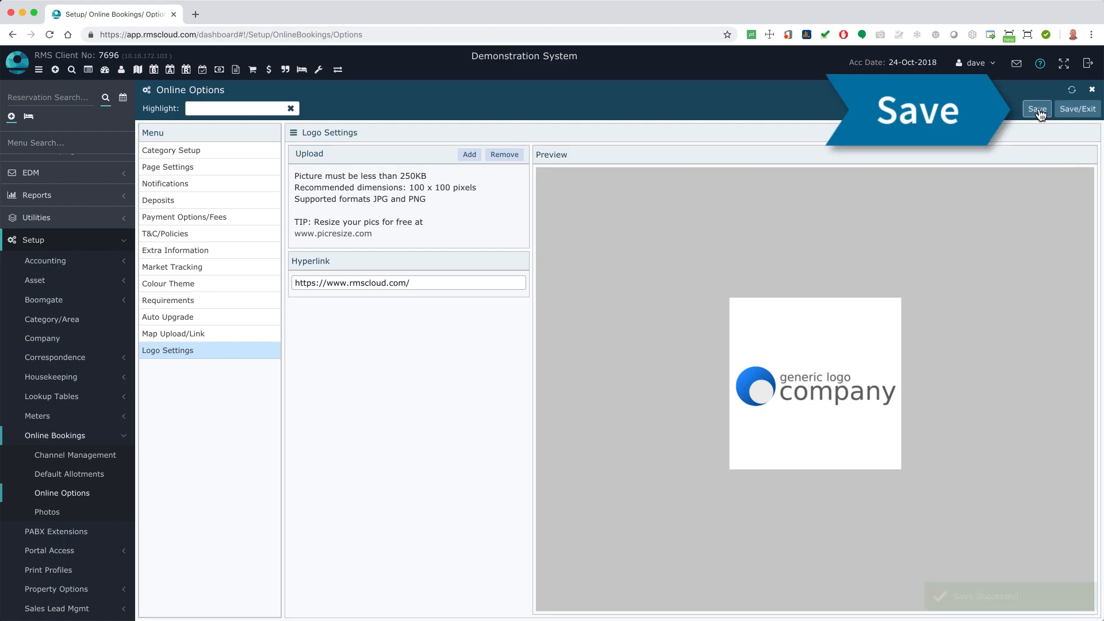
pyautogui.click(1036, 108)
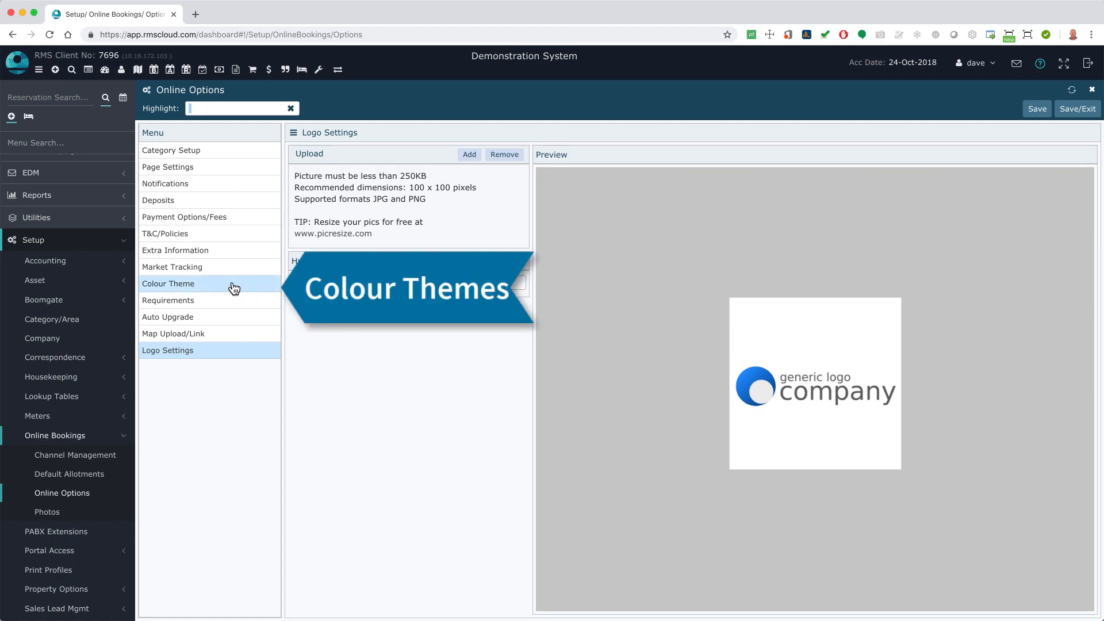
# In Colour Theme settings, change the theme selection from Default to Custom
pyautogui.click(168, 283)
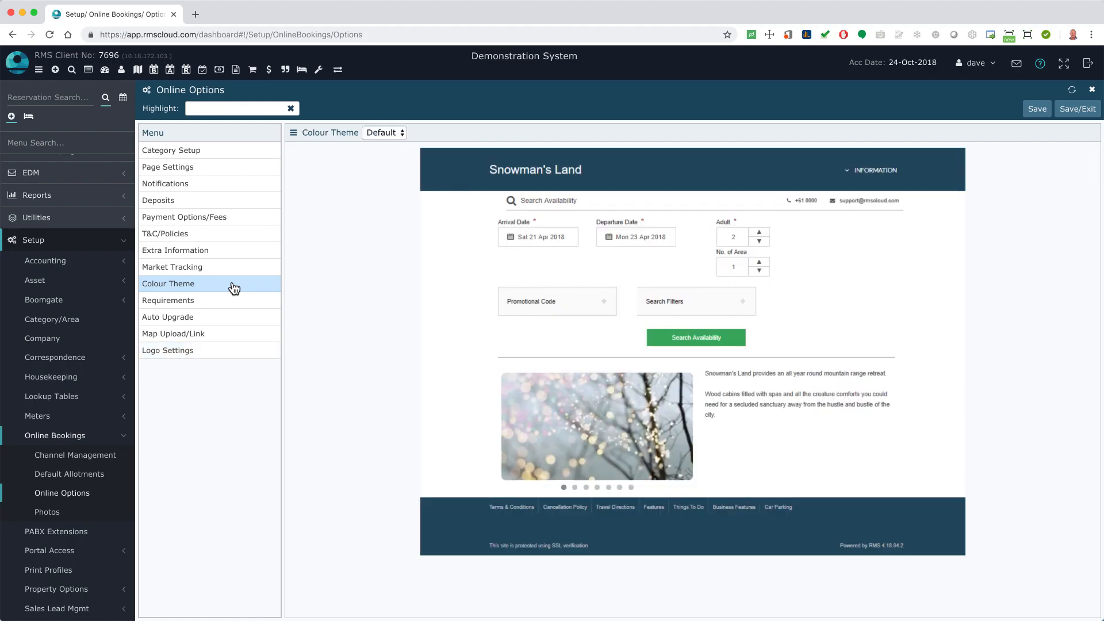
pyautogui.click(239, 108)
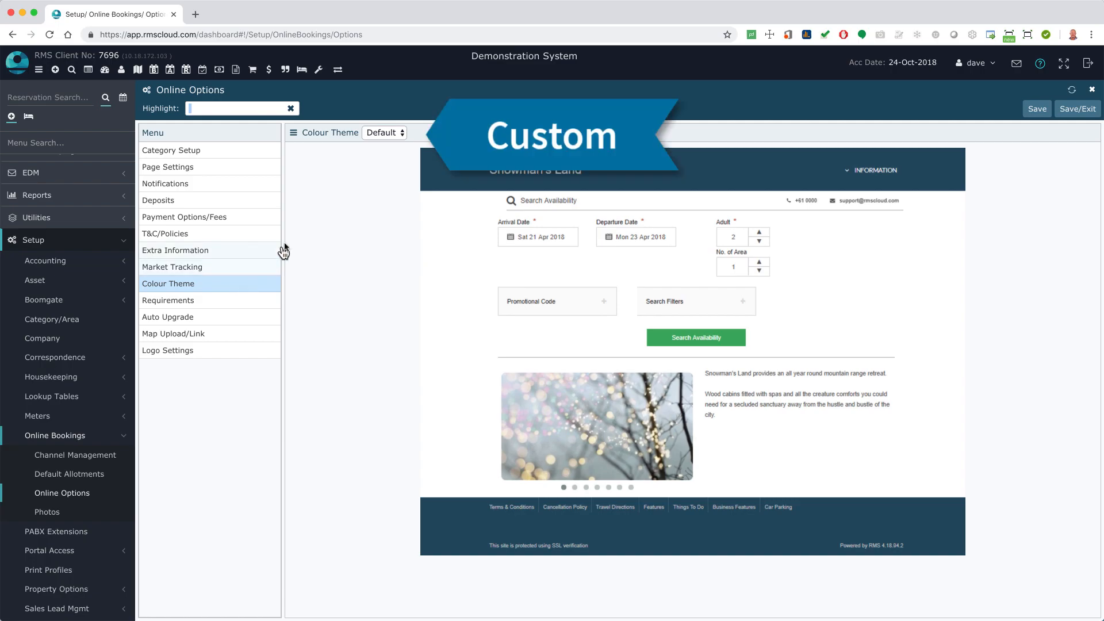
pyautogui.click(384, 133)
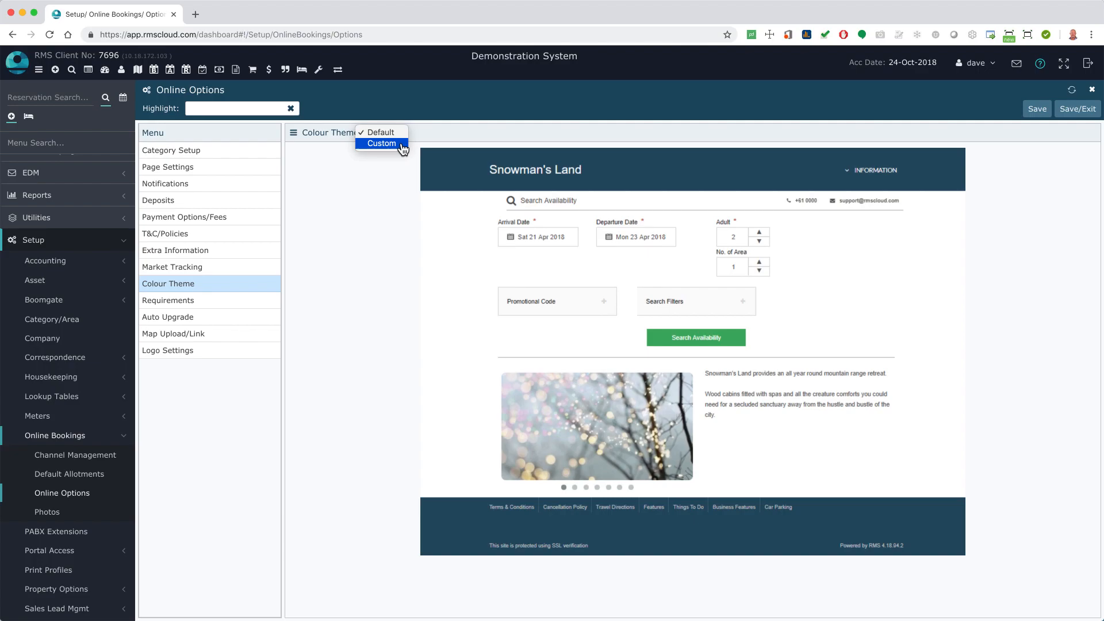
pyautogui.click(380, 142)
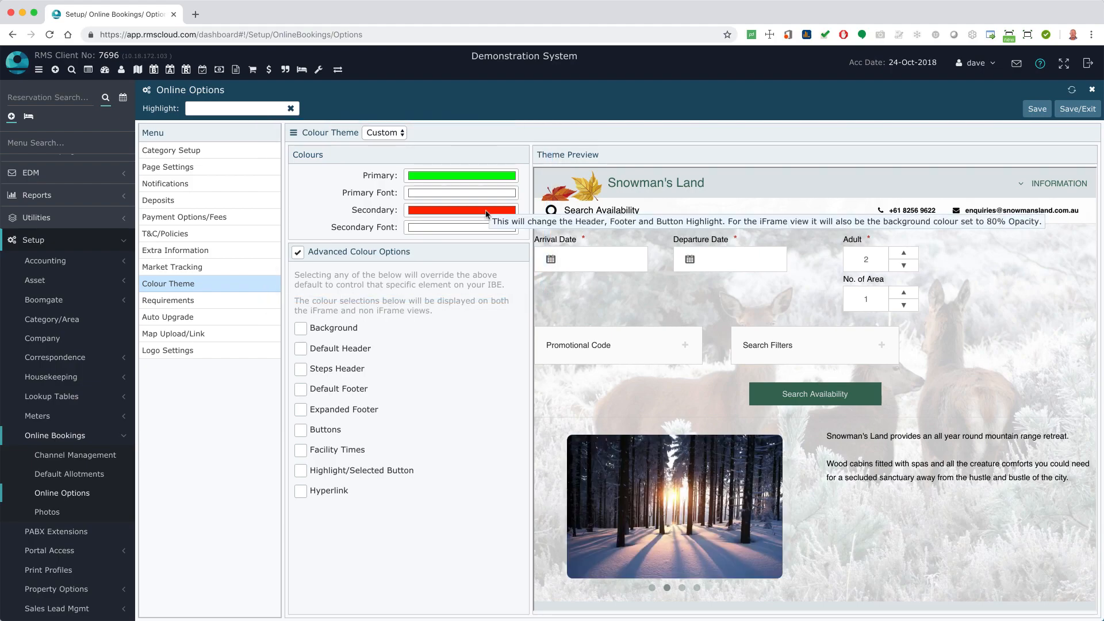
# Set the custom theme's secondary colour to orange alongside the green primary
pyautogui.click(461, 209)
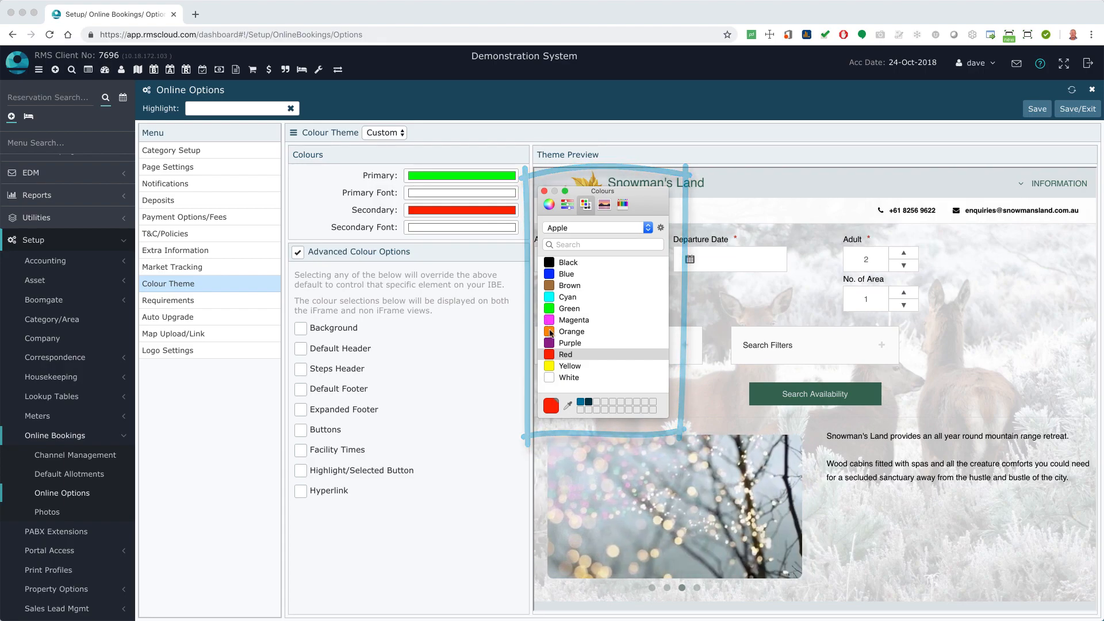
pyautogui.click(571, 331)
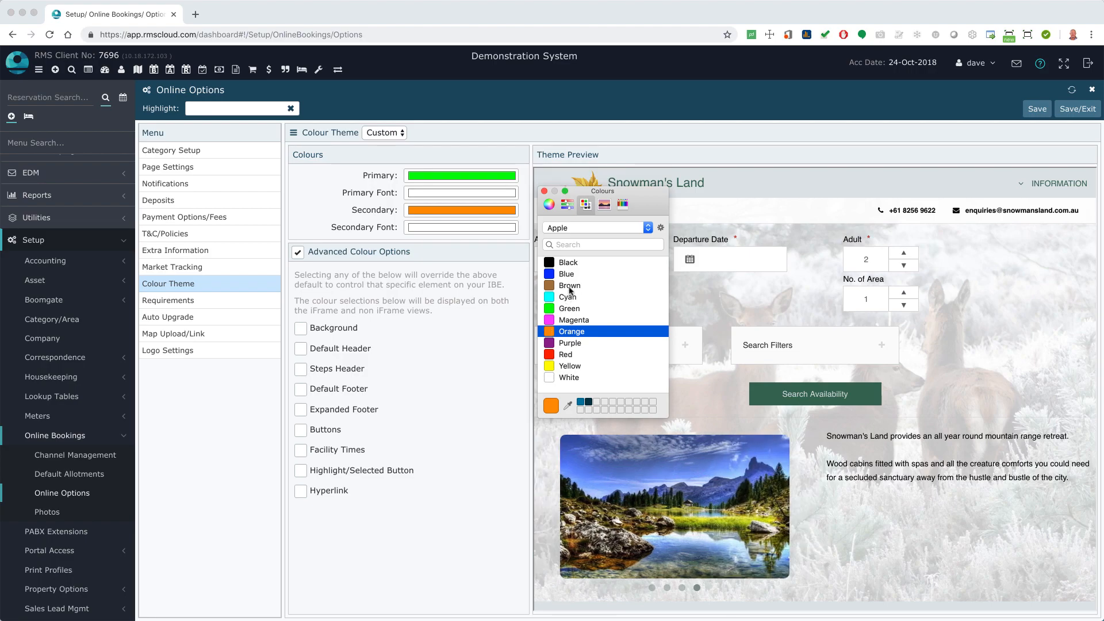
pyautogui.click(567, 205)
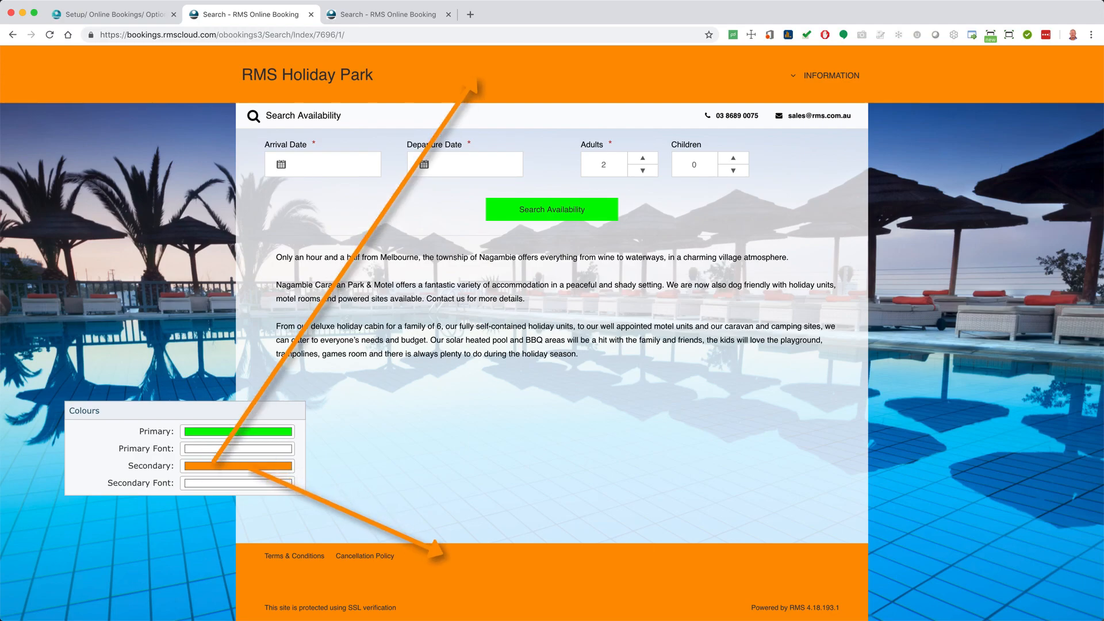
# Enable Advanced Colour Options with a custom orange Background colour
pyautogui.click(113, 14)
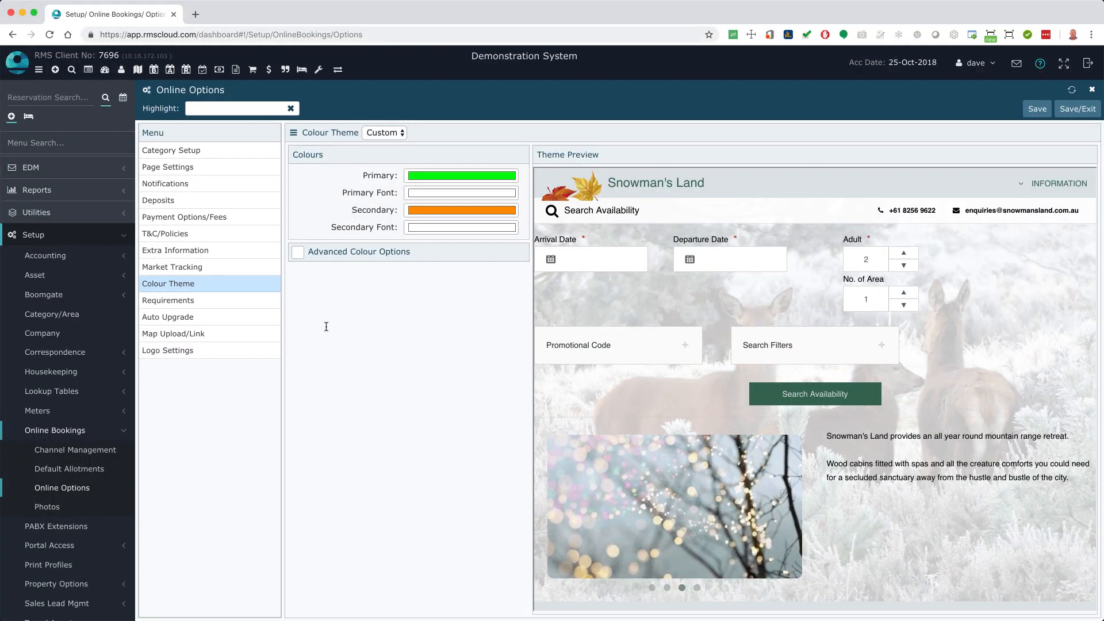
pyautogui.click(297, 251)
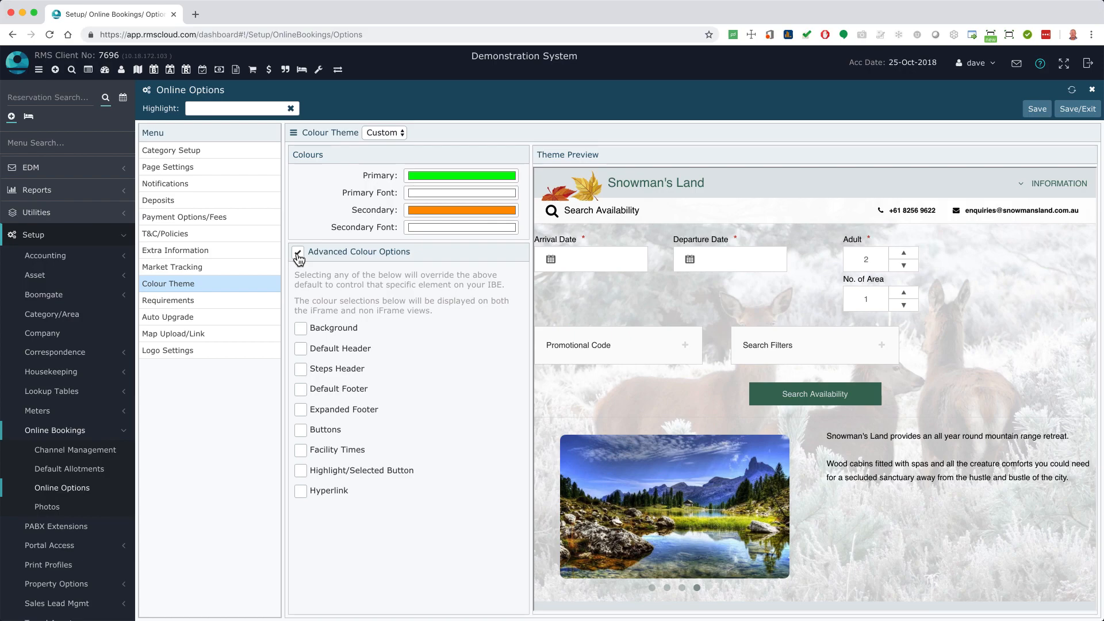
pyautogui.click(298, 252)
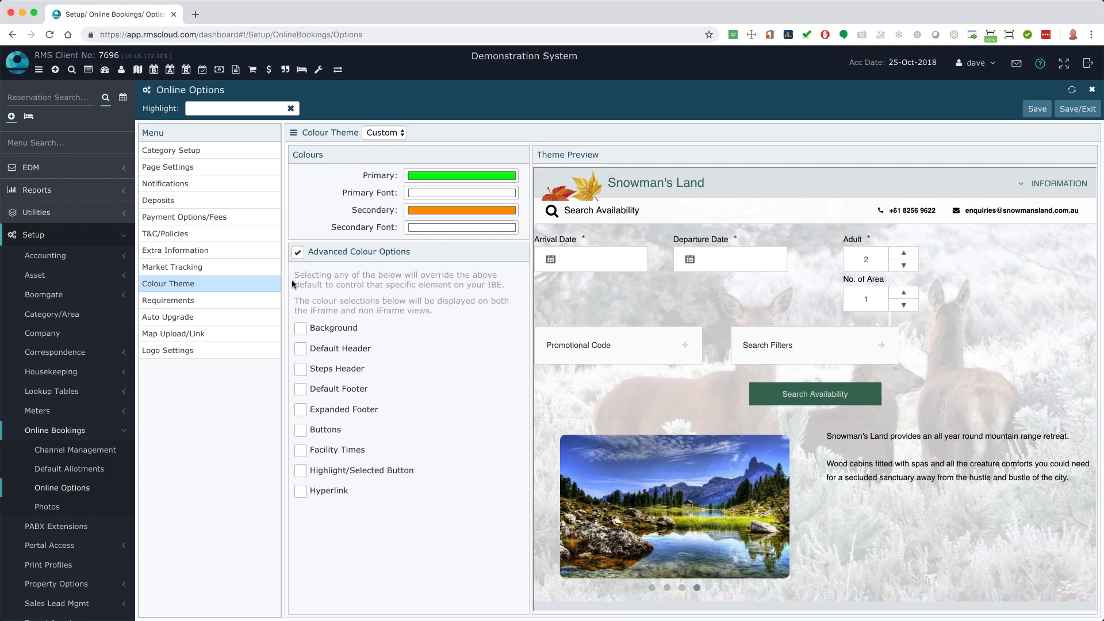
pyautogui.click(300, 328)
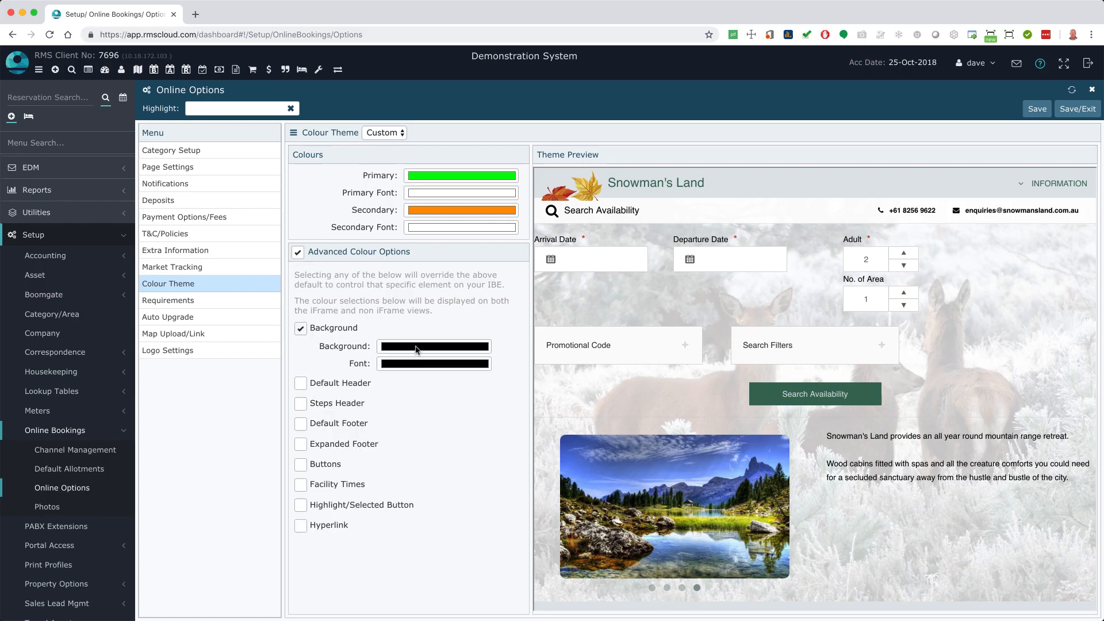
pyautogui.click(433, 346)
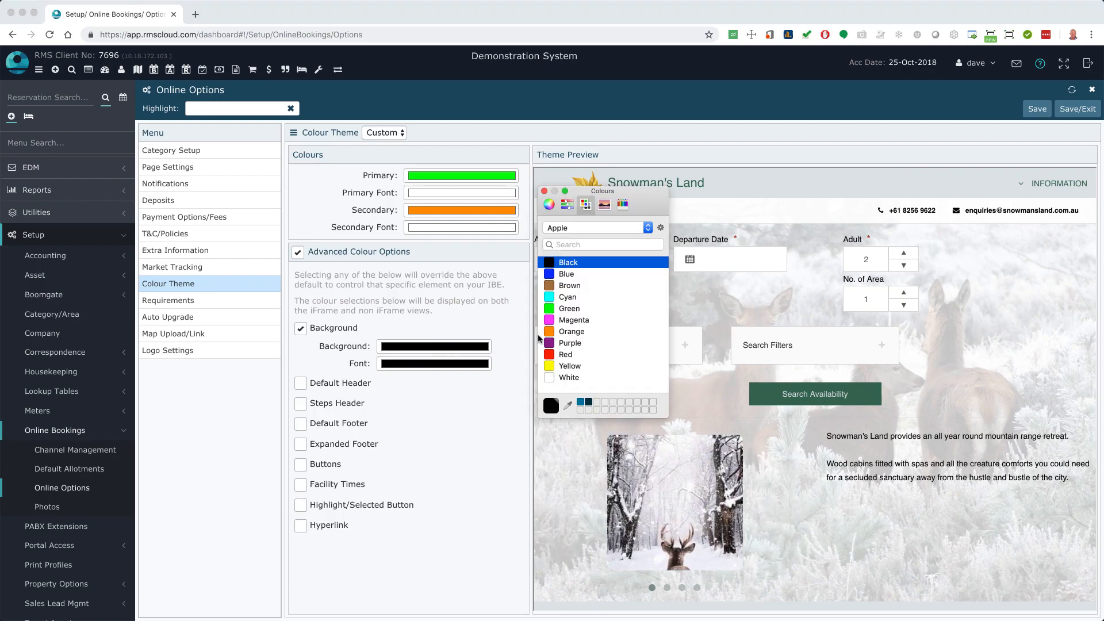
pyautogui.click(572, 331)
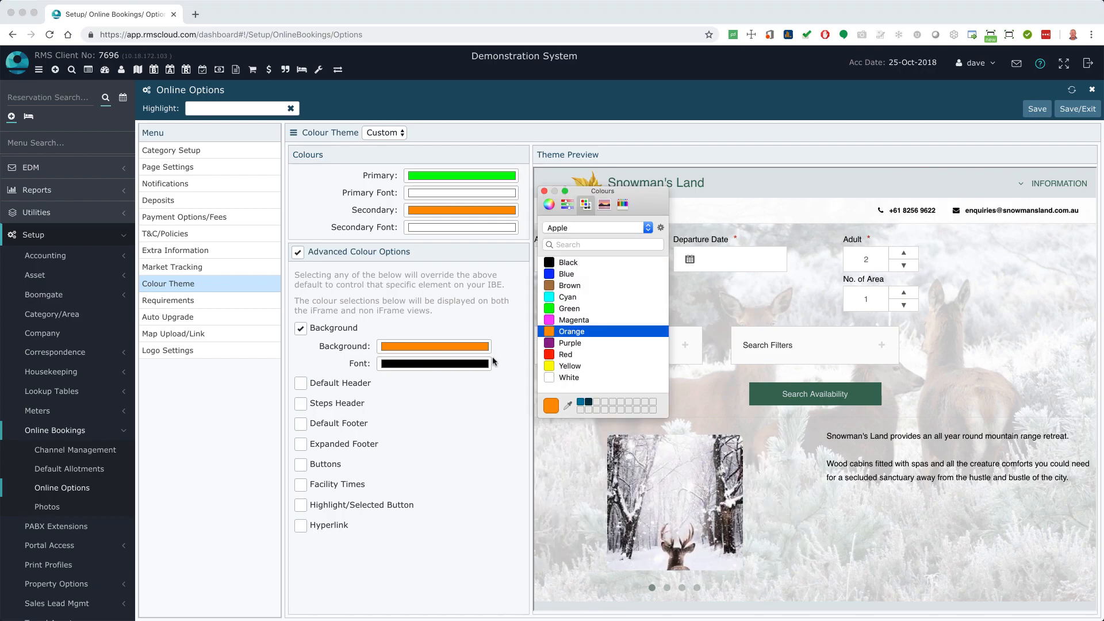
pyautogui.click(568, 262)
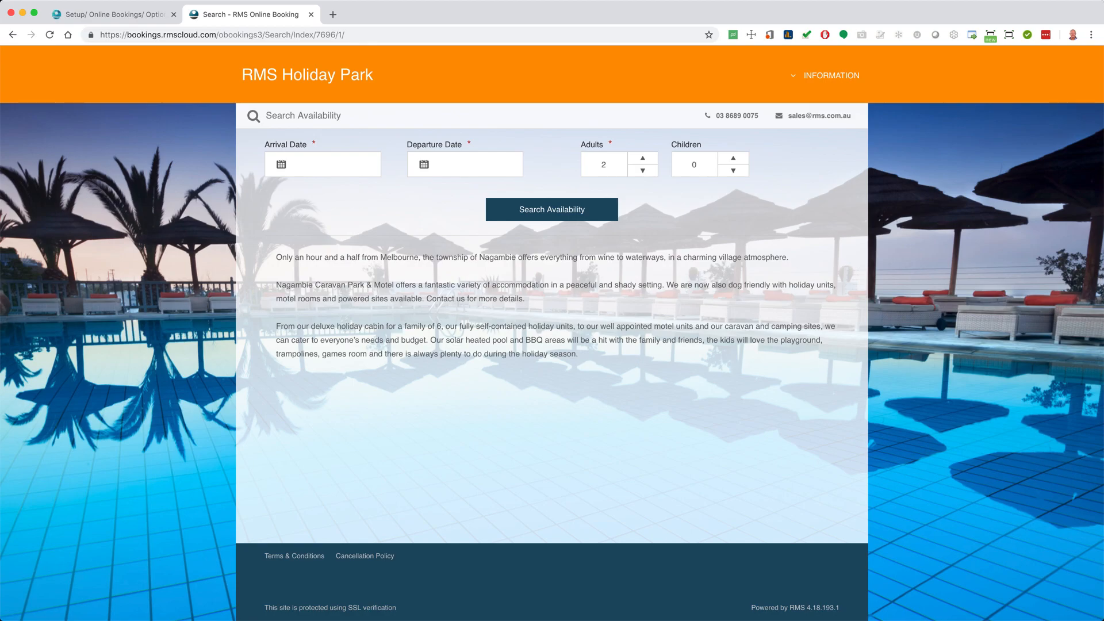
# Search availability on the live booking page to preview the cabin rates colours
pyautogui.click(551, 209)
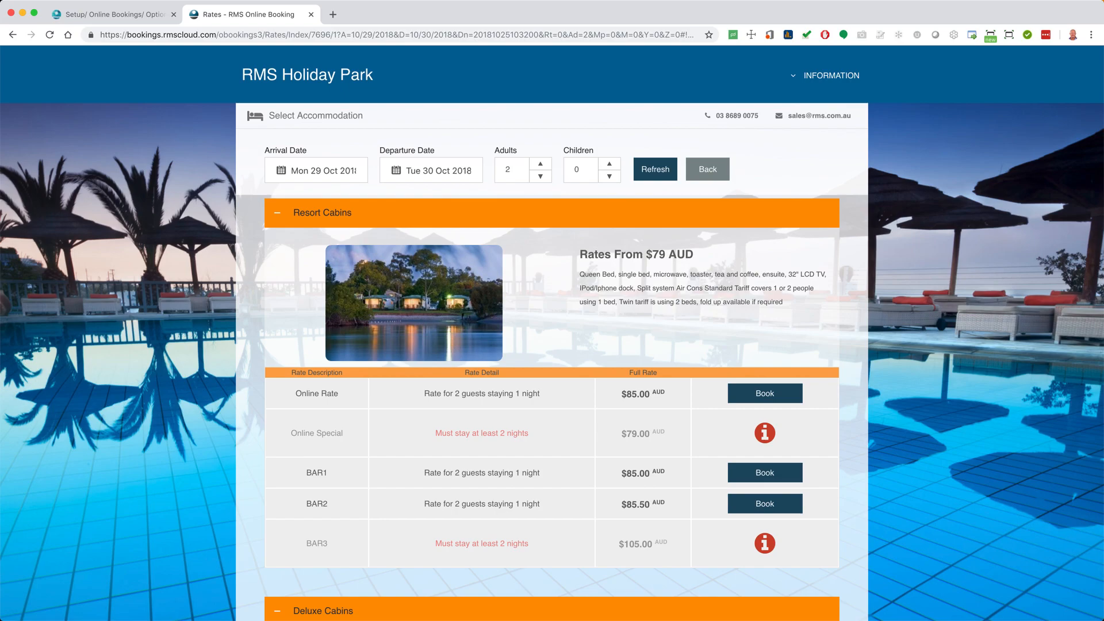
pyautogui.click(654, 169)
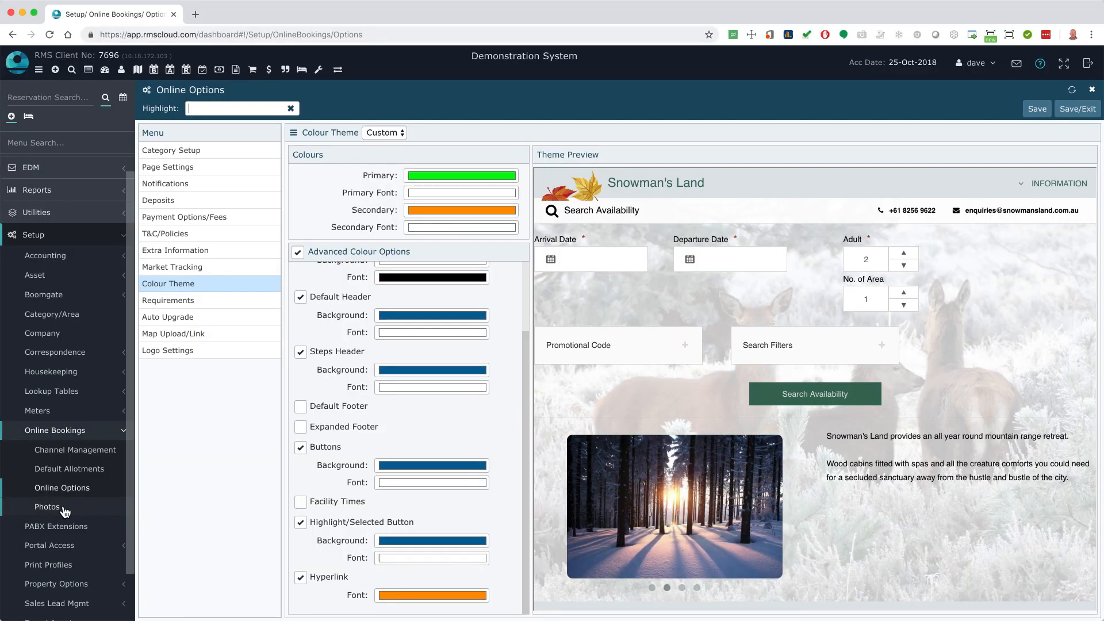
pyautogui.moveTo(47, 506)
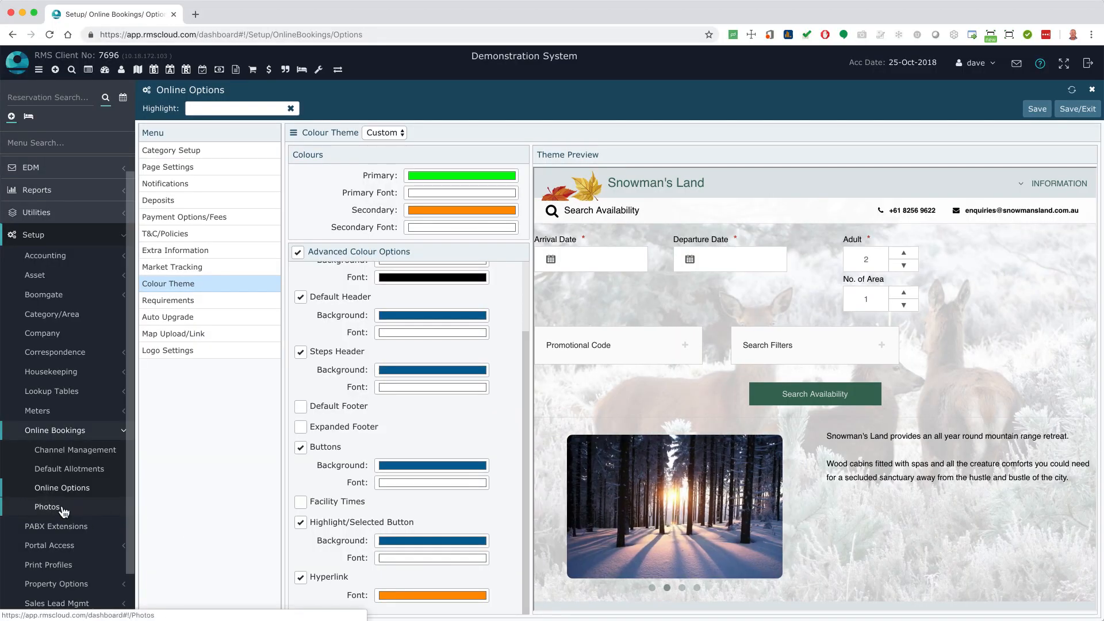
# From the Photos setup page, bring the Pool photo into the Edit Image Wizard
pyautogui.click(47, 506)
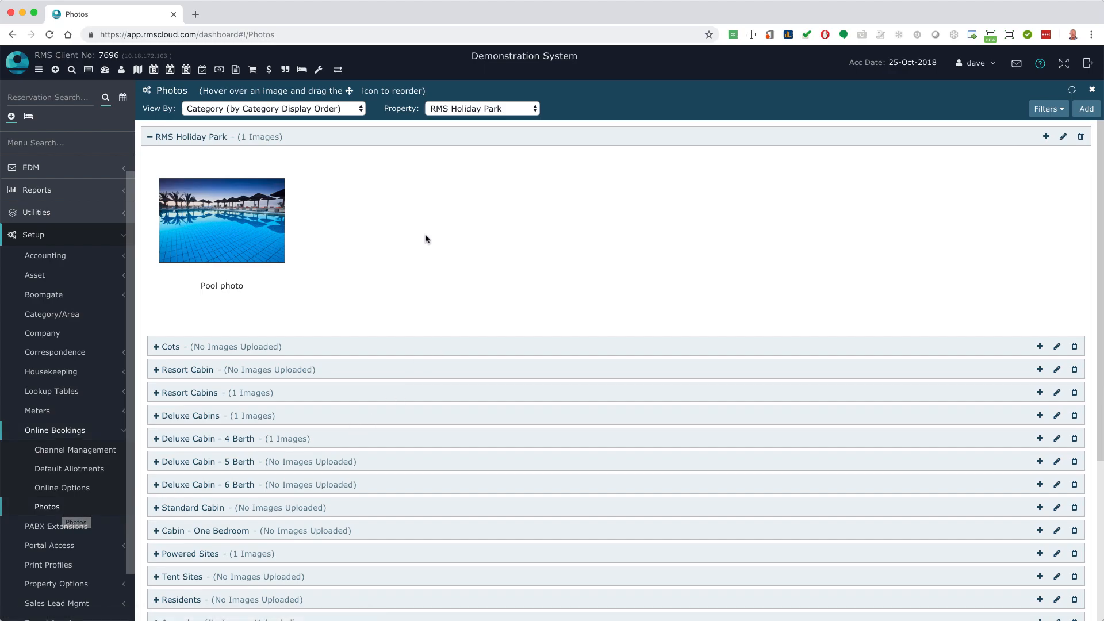
pyautogui.moveTo(230, 231)
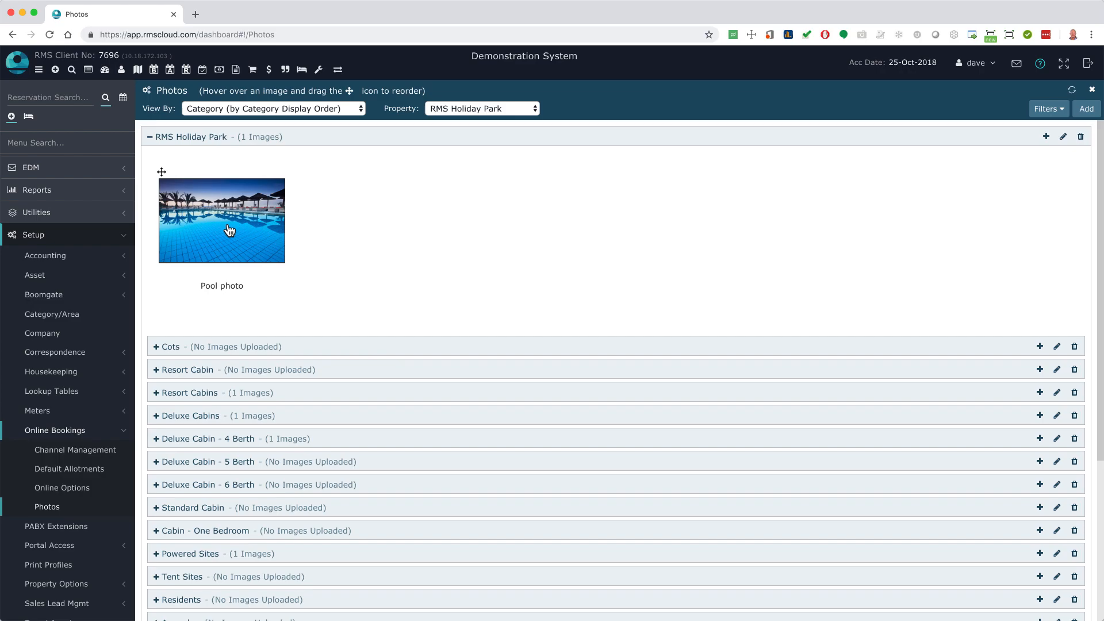
pyautogui.click(222, 221)
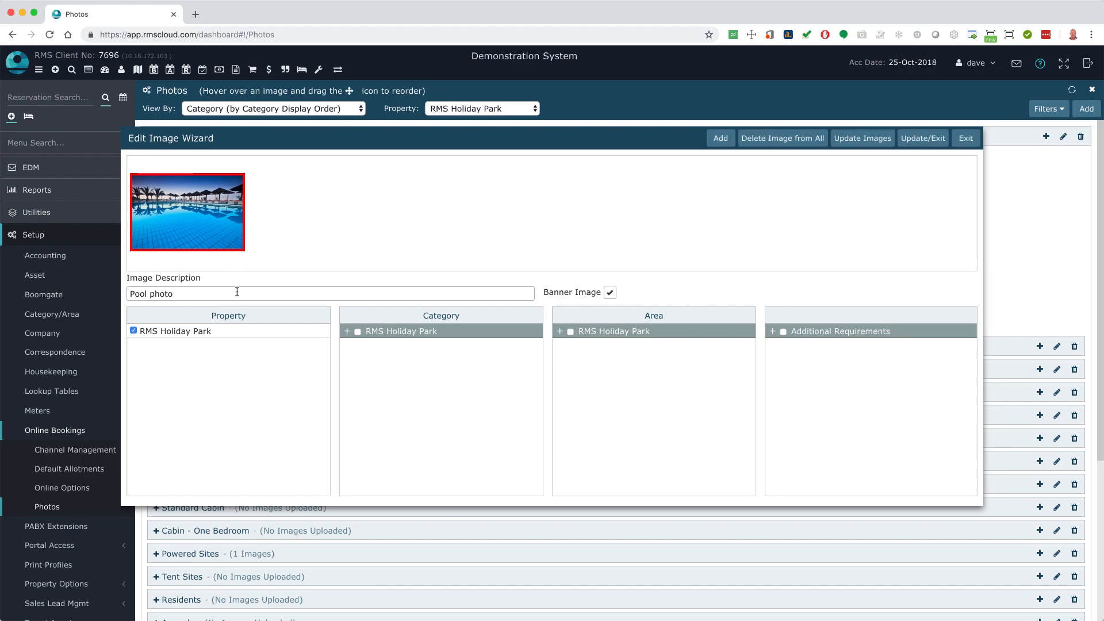
pyautogui.moveTo(239, 291)
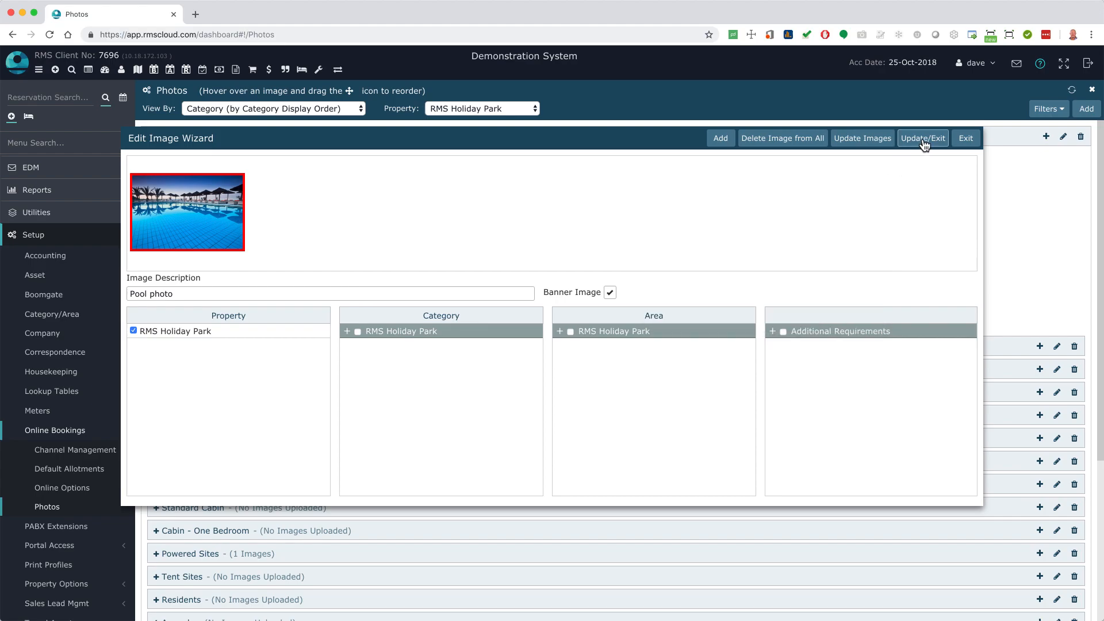
# Save the Pool photo as the banner image and close the Edit Image Wizard
pyautogui.click(922, 138)
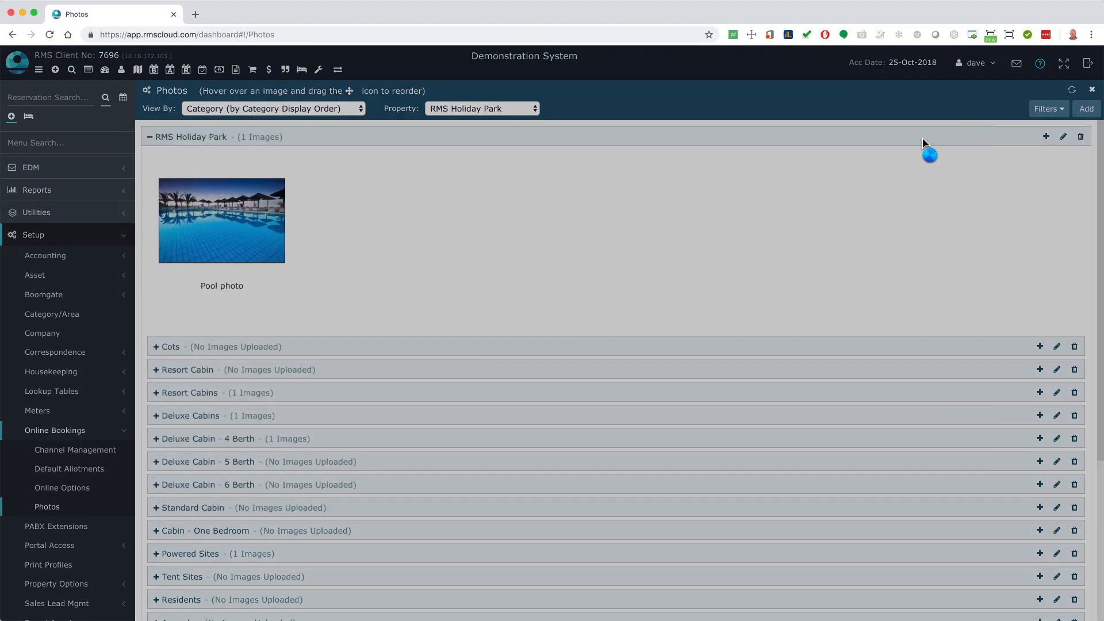